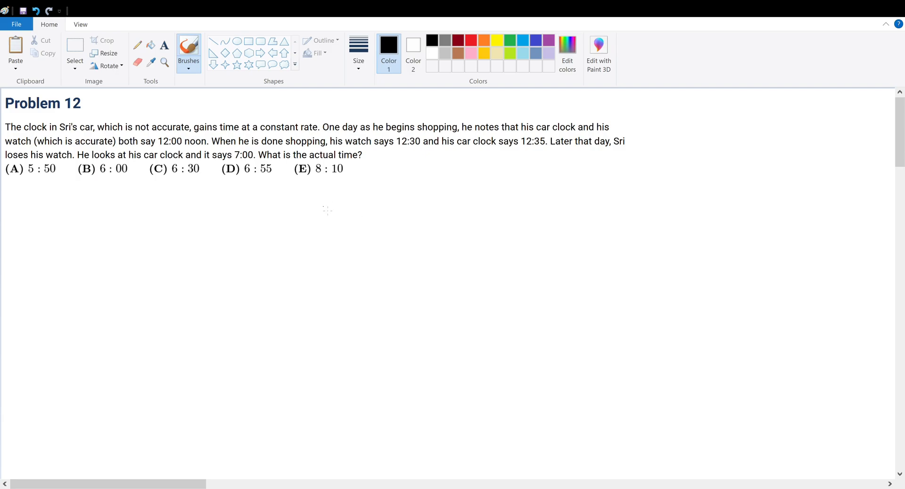
# Step: Handwrite 'car clock is not a' below Problem 12 and circle 'a constant rate'
pyautogui.moveTo(321, 208); pyautogui.dragTo(425, 201)
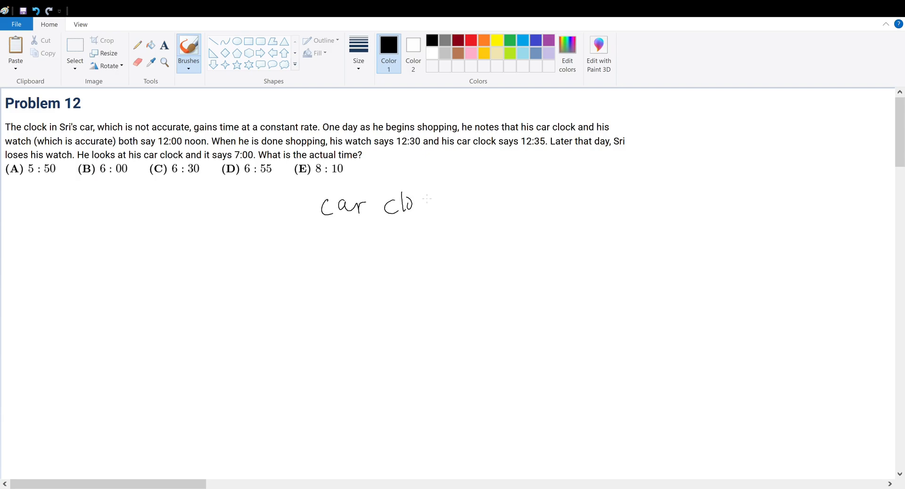
pyautogui.moveTo(422, 205); pyautogui.dragTo(474, 210)
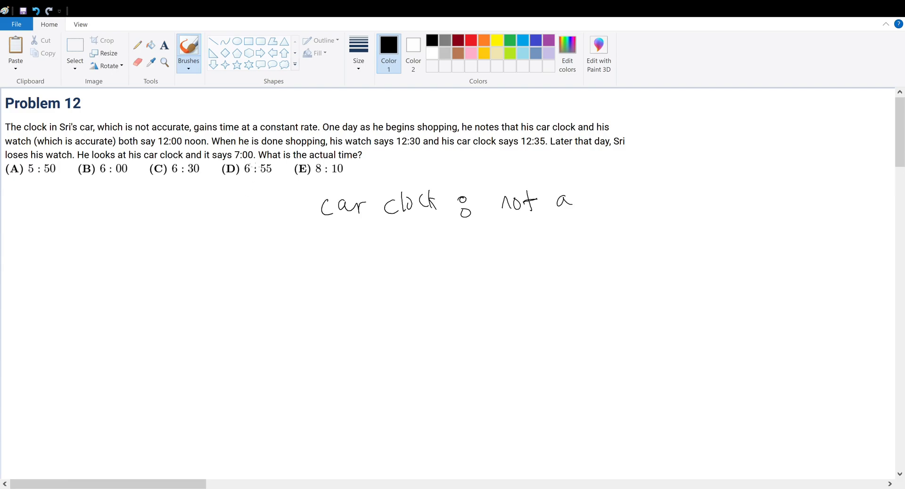
pyautogui.moveTo(254, 126); pyautogui.dragTo(335, 115)
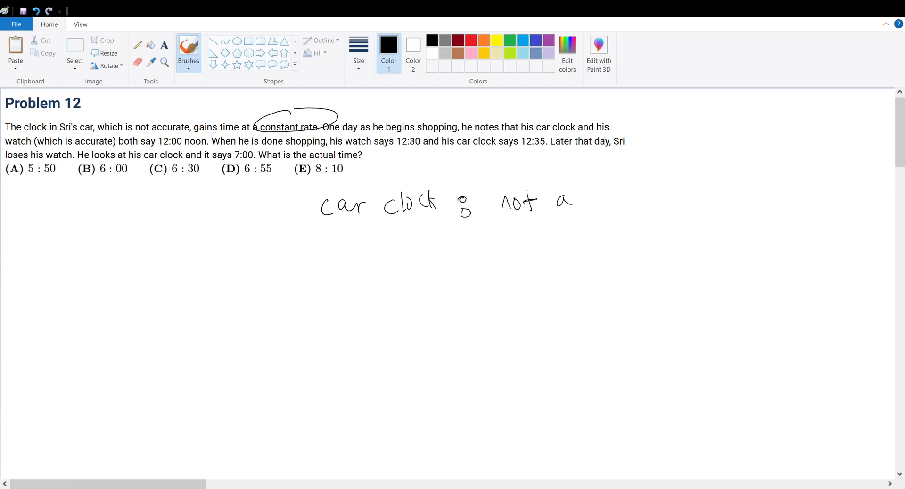
pyautogui.moveTo(280, 219)
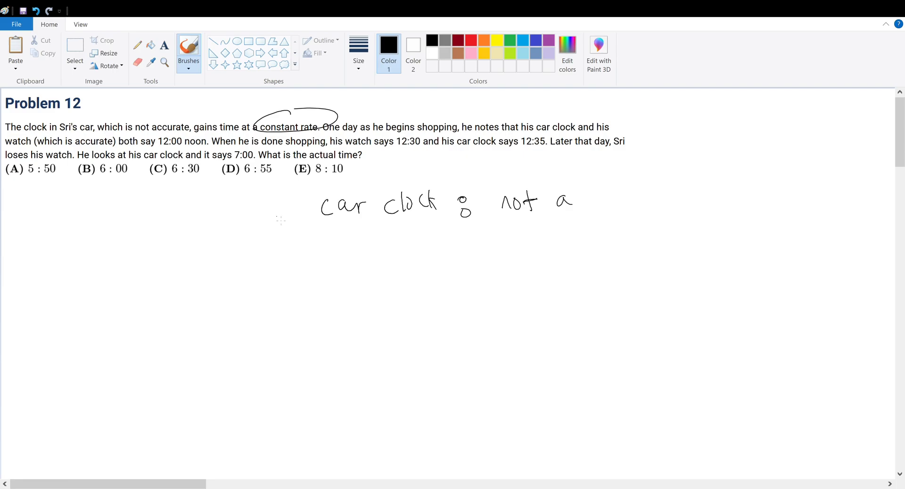
pyautogui.moveTo(362, 232)
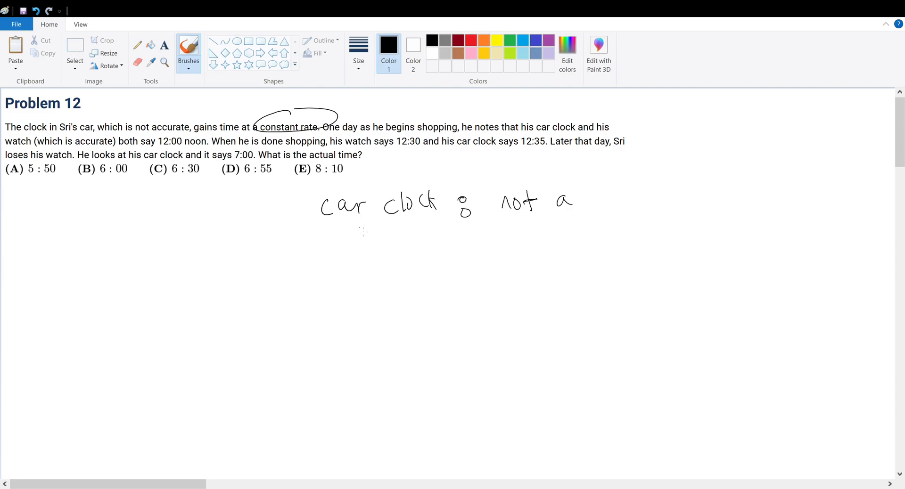
# Step: Draw a fraction bar under 'car clock', write 'watch' beneath, and '12:00' at right
pyautogui.moveTo(334, 231); pyautogui.dragTo(430, 226)
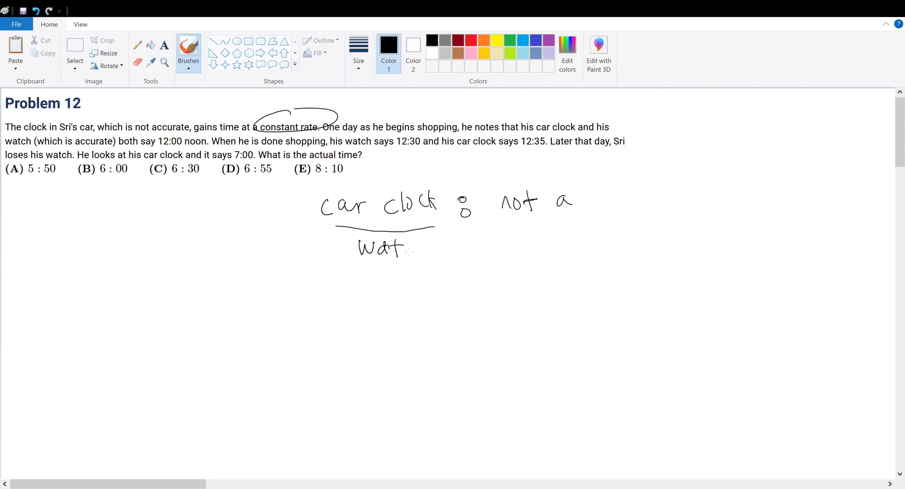
pyautogui.moveTo(403, 248); pyautogui.dragTo(435, 248)
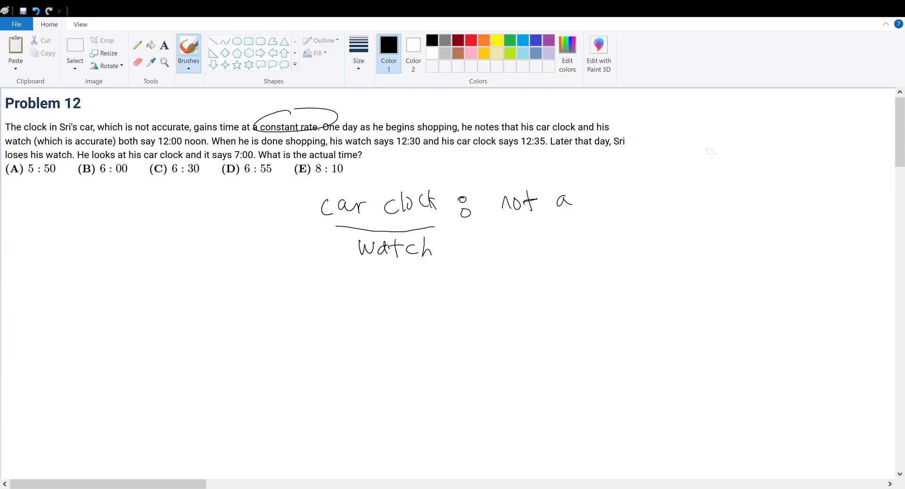
pyautogui.moveTo(725, 144); pyautogui.dragTo(776, 144)
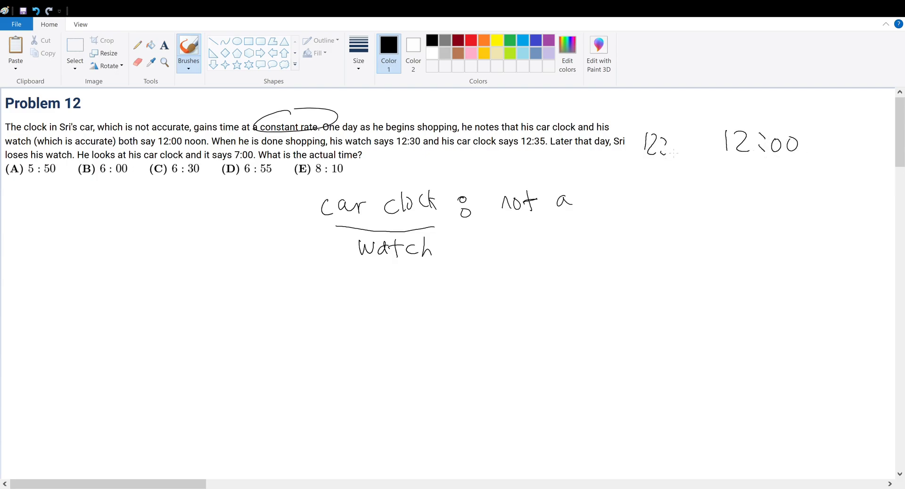
# Step: Sketch clock and watch columns: 12:00 to 12:35 (35 min) and 12:00 to 12:30 (30 min)
pyautogui.moveTo(646, 104); pyautogui.dragTo(687, 156)
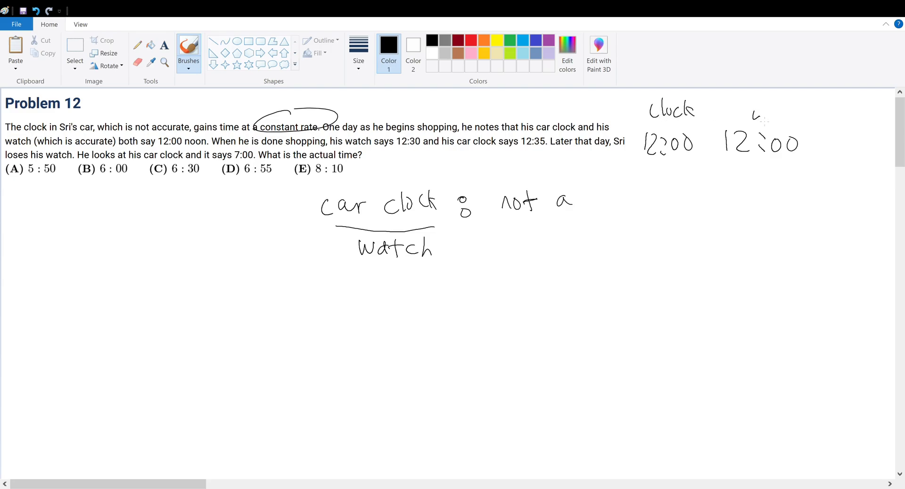
pyautogui.moveTo(751, 116); pyautogui.dragTo(808, 116)
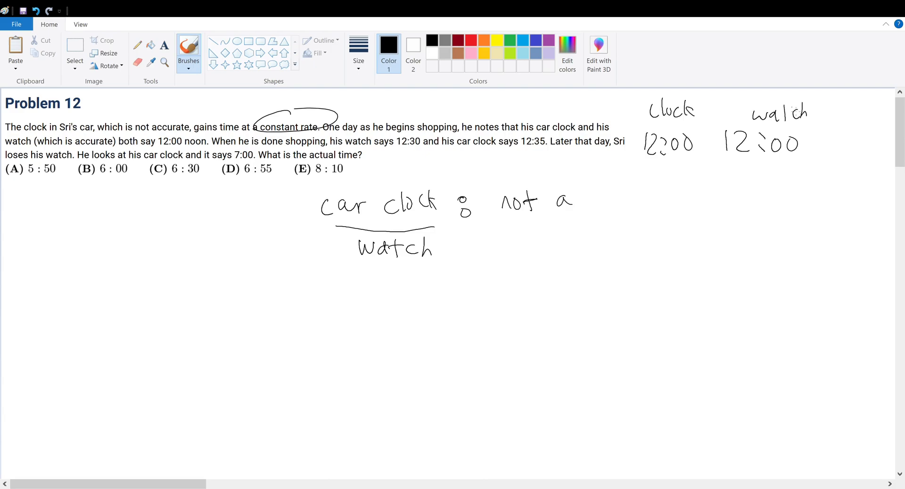
pyautogui.moveTo(674, 168); pyautogui.dragTo(674, 196)
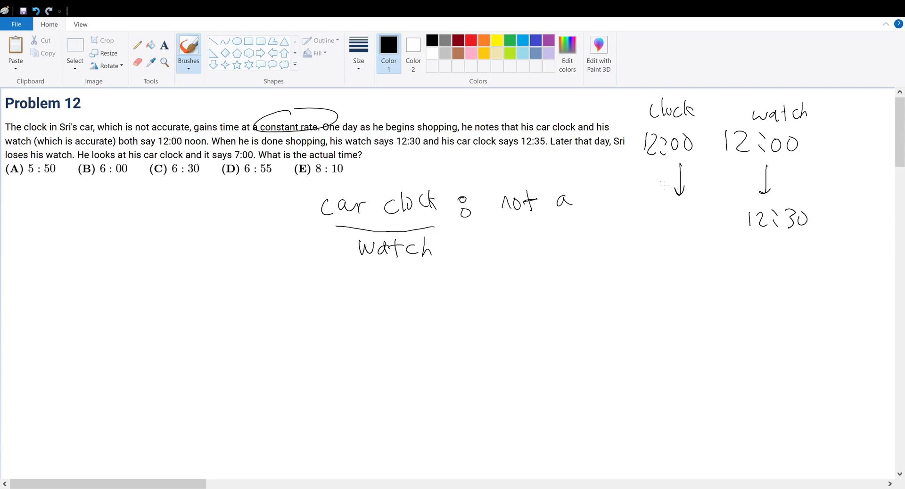
pyautogui.moveTo(646, 219); pyautogui.dragTo(699, 225)
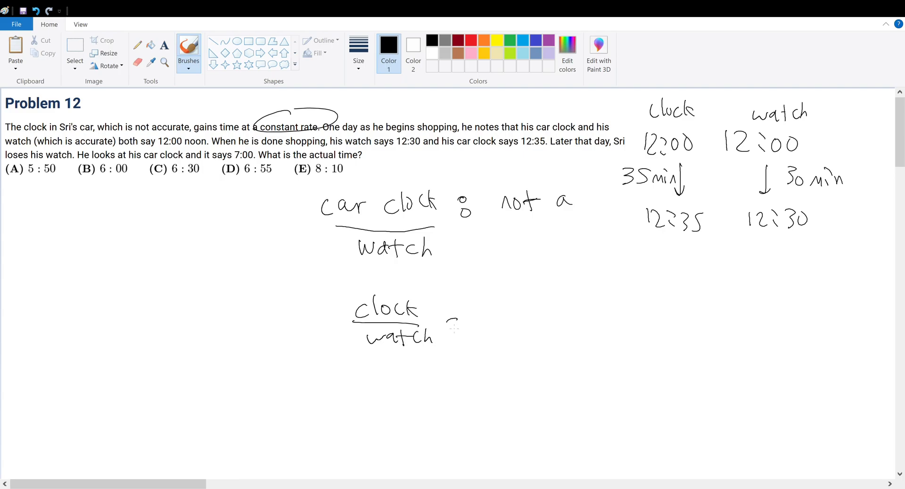
# Step: Write clock/watch = 35/30 = 7/6, then 'clock = 7/6 watch' with 'watch' circled
pyautogui.moveTo(455, 320); pyautogui.dragTo(502, 343)
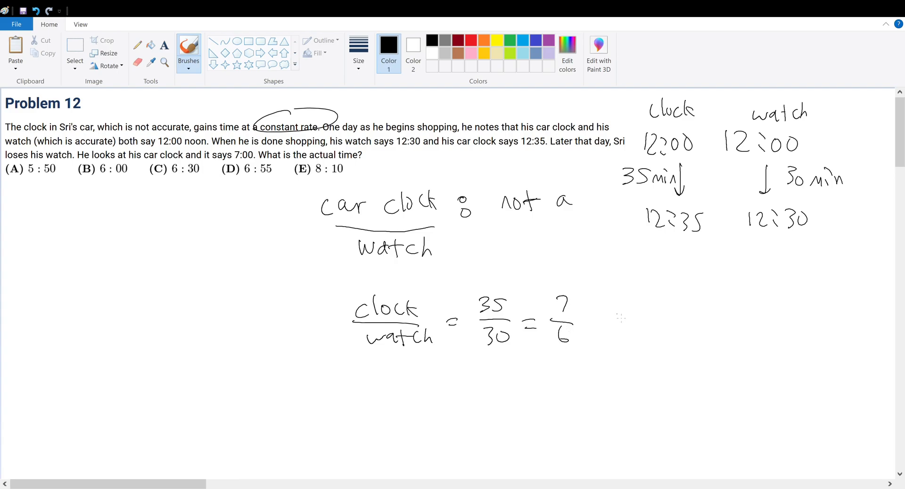
pyautogui.moveTo(565, 280); pyautogui.dragTo(565, 346)
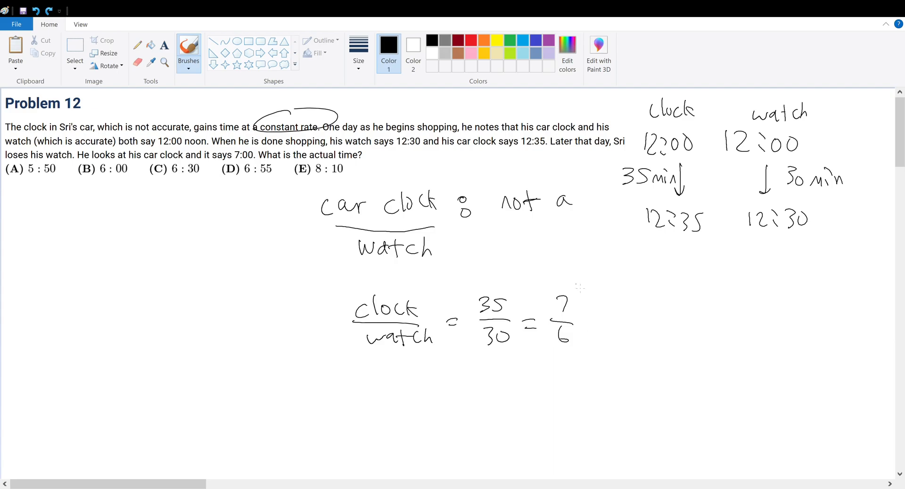
pyautogui.moveTo(410, 375); pyautogui.dragTo(439, 376)
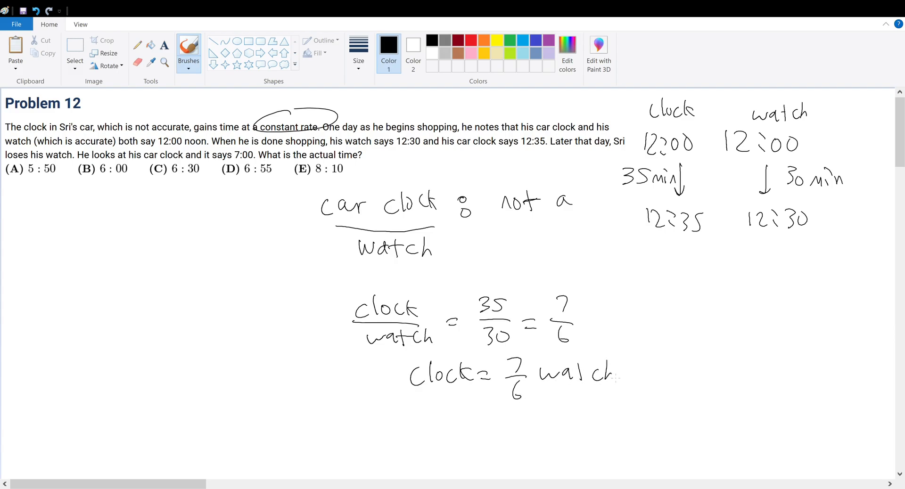
pyautogui.moveTo(537, 374); pyautogui.dragTo(632, 374)
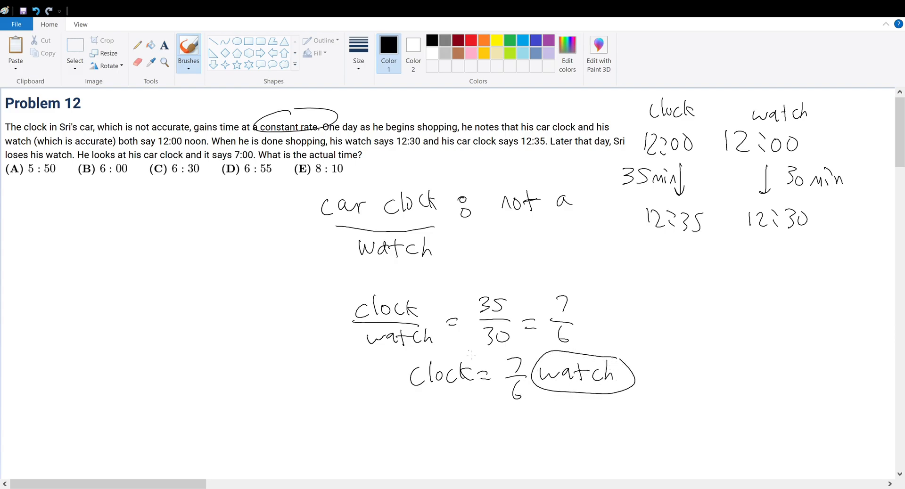
pyautogui.moveTo(404, 369); pyautogui.dragTo(485, 386)
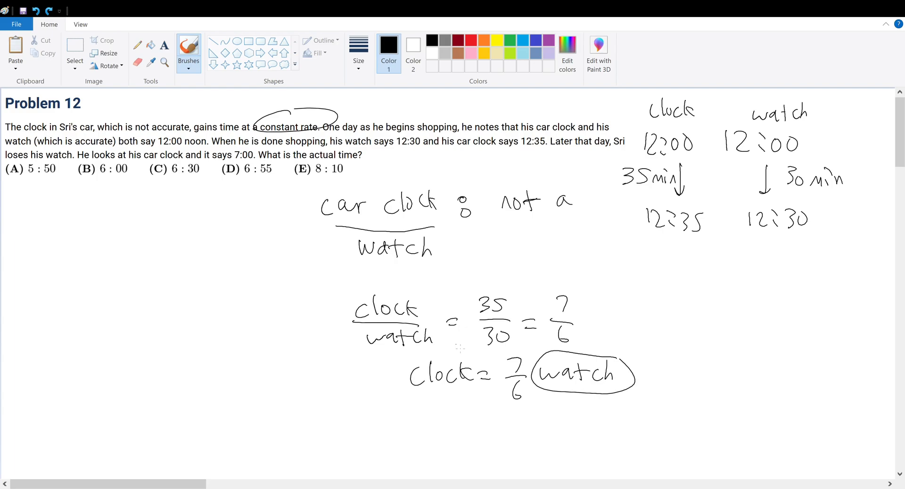
pyautogui.moveTo(713, 225)
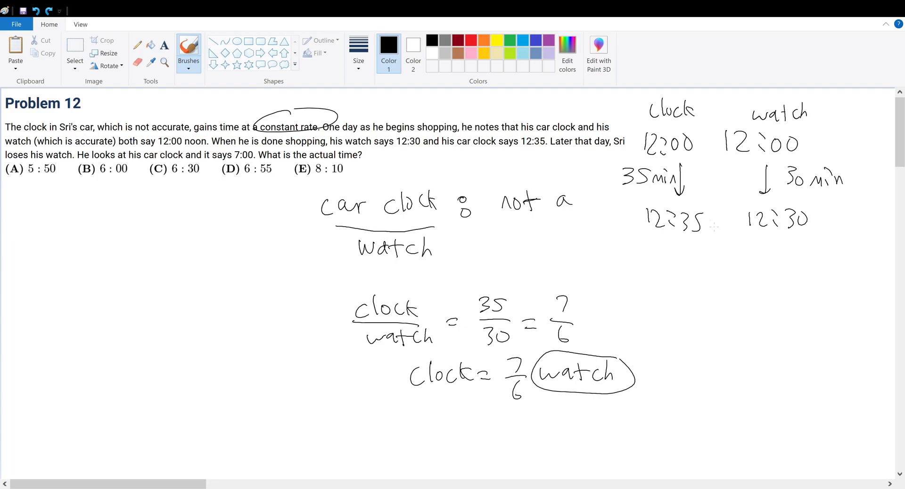
# Step: Add arrows to clock 7:00 and watch x:00, circling the 12:35 and 12:30 readings
pyautogui.moveTo(688, 248); pyautogui.dragTo(688, 288)
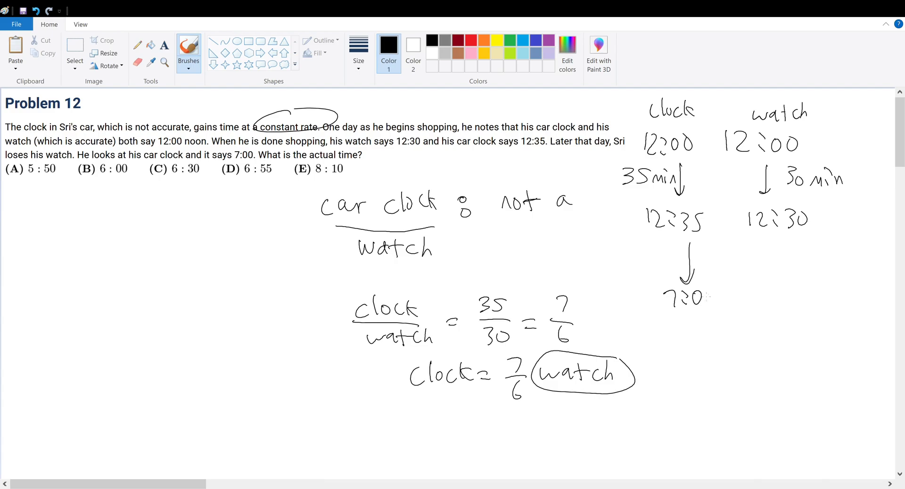
pyautogui.moveTo(782, 248); pyautogui.dragTo(782, 277)
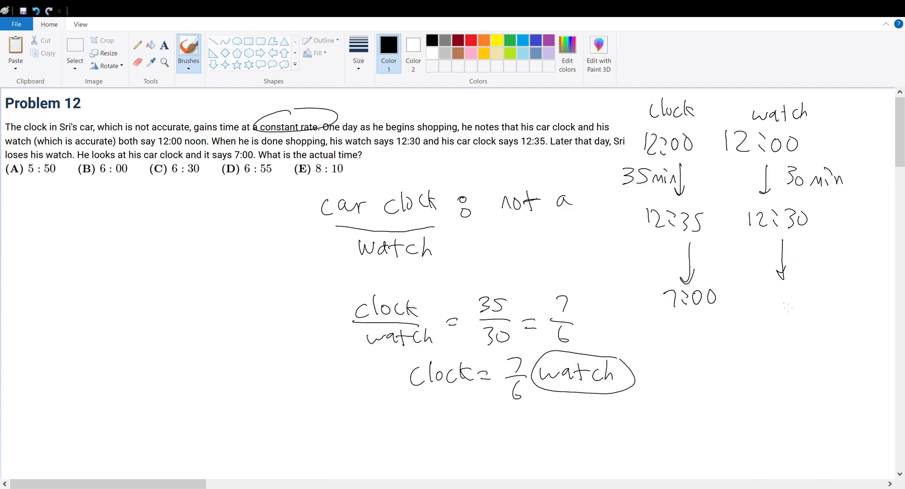
pyautogui.moveTo(767, 288); pyautogui.dragTo(776, 303)
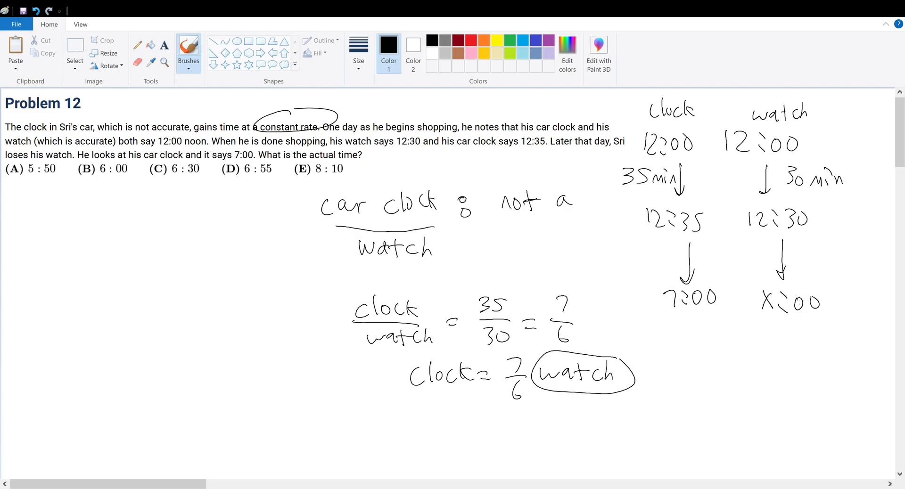
pyautogui.moveTo(750, 279)
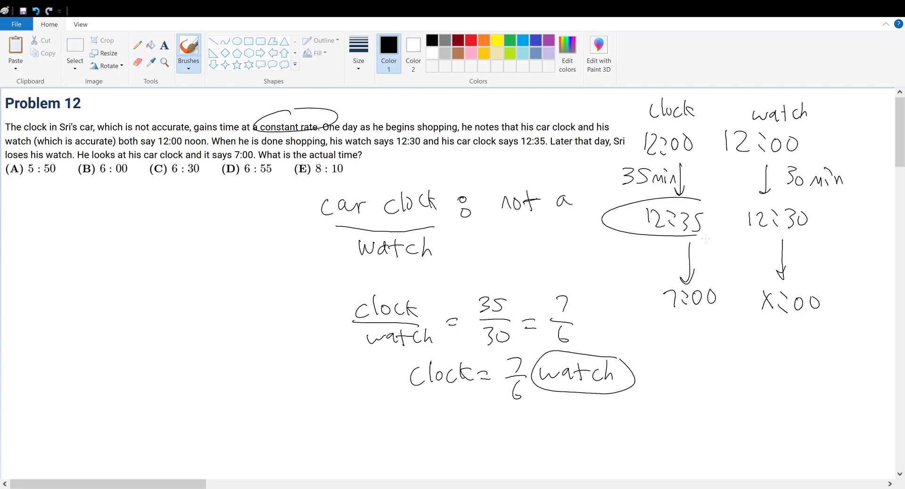
pyautogui.moveTo(738, 205); pyautogui.dragTo(825, 236)
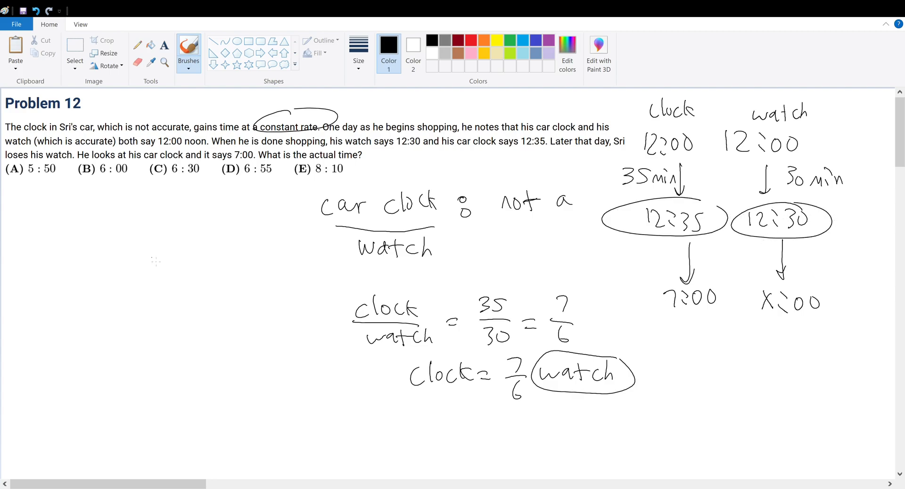
pyautogui.moveTo(138, 248)
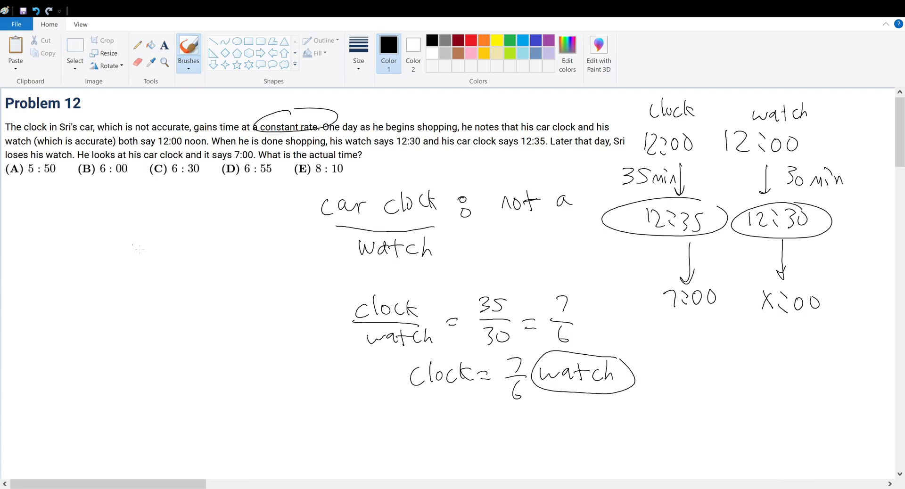
pyautogui.moveTo(90, 237); pyautogui.dragTo(144, 265)
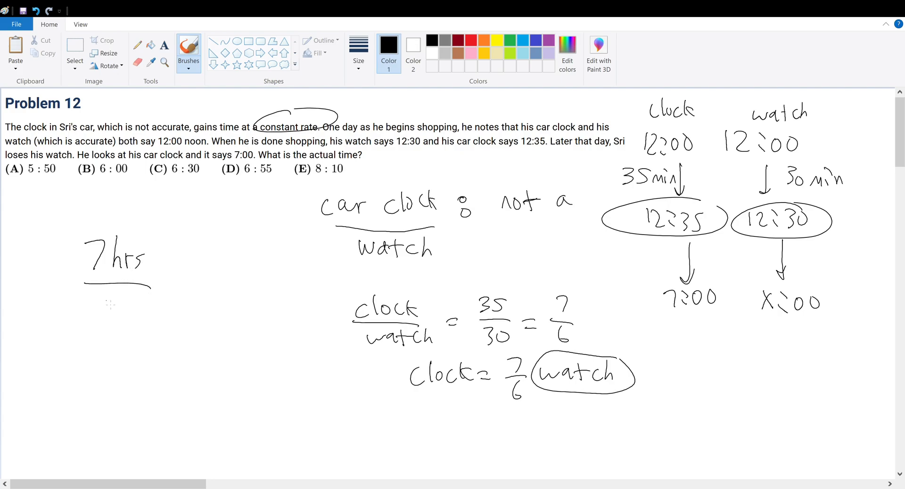
# Step: Write 7hrs/6hrs = 7hrs/x, circle x, and write 3.55 below, erasing all but the 3
pyautogui.moveTo(101, 294); pyautogui.dragTo(150, 320)
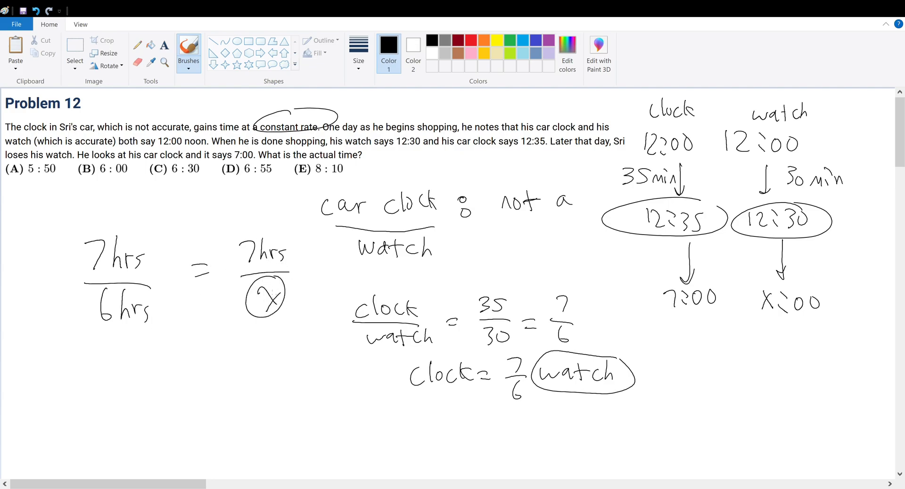
pyautogui.moveTo(257, 288); pyautogui.dragTo(275, 312)
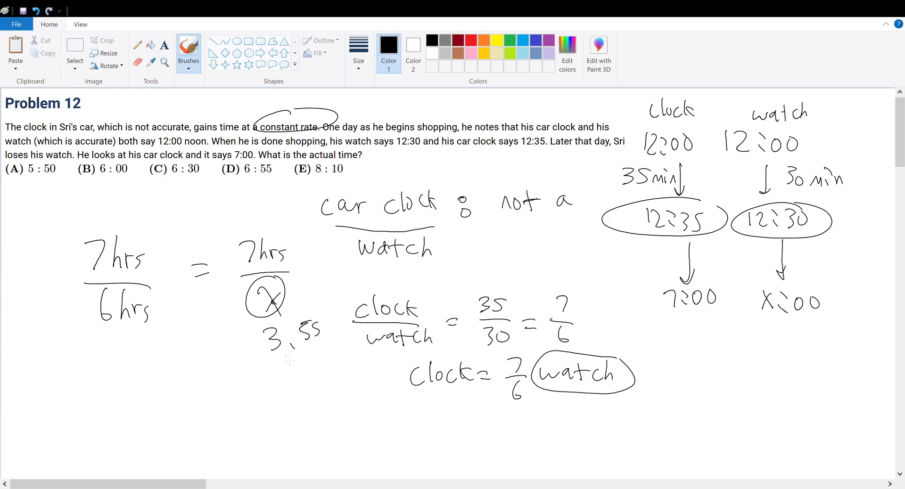
pyautogui.moveTo(266, 358); pyautogui.dragTo(324, 353)
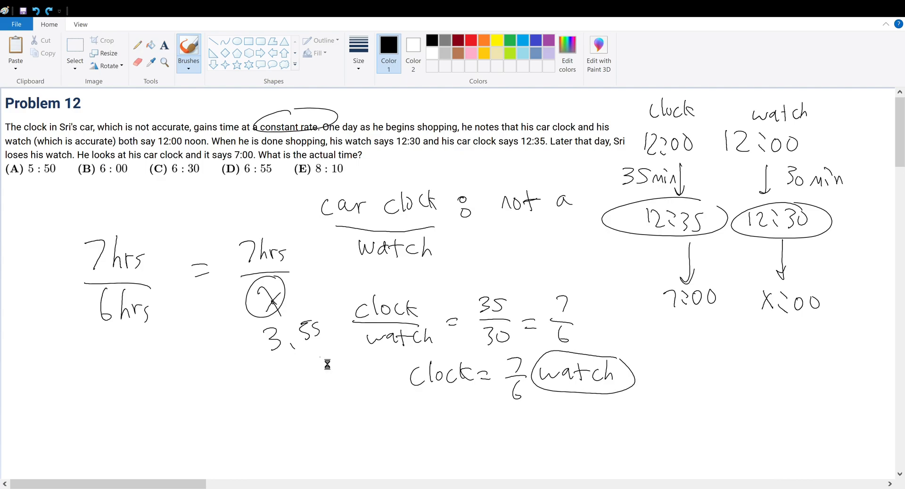
pyautogui.moveTo(289, 332); pyautogui.dragTo(323, 331)
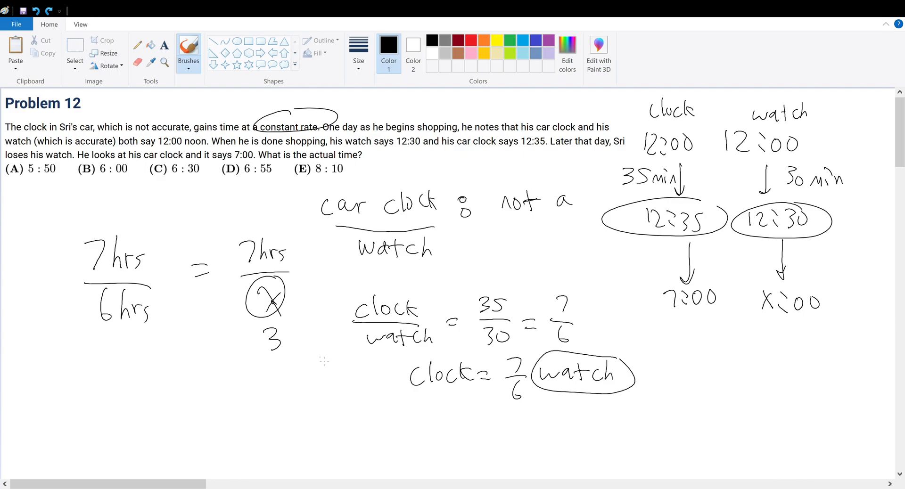